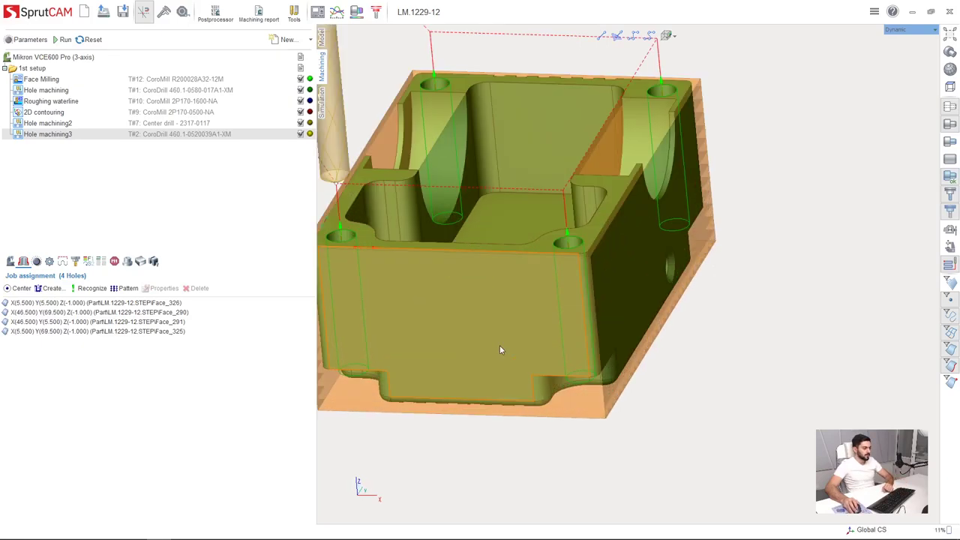
Create a 2D contouring operation and assign the D16 cylindrical mill (T#10) to it.
{"action": "left_click_drag", "start_coordinate": [501, 349], "coordinate": [532, 324]}
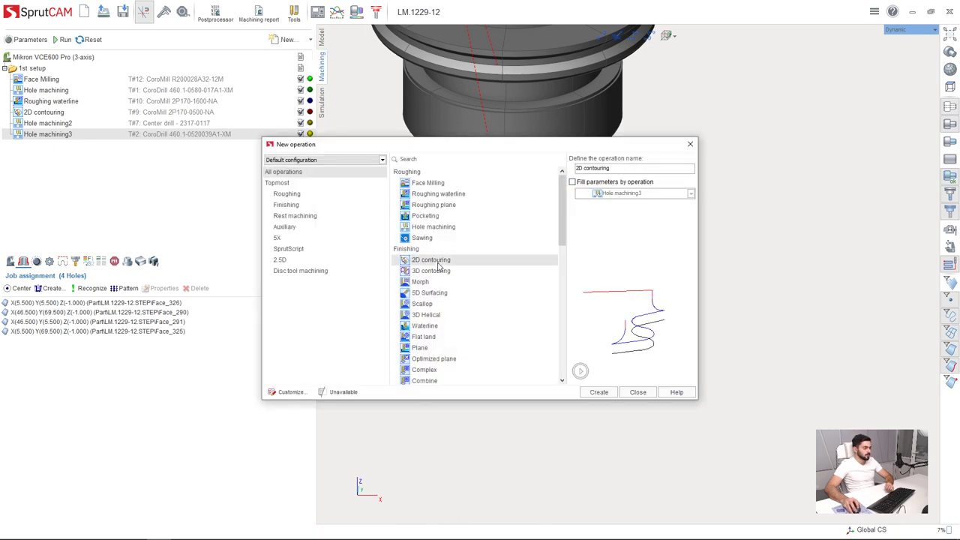
{"action": "left_click", "coordinate": [597, 391]}
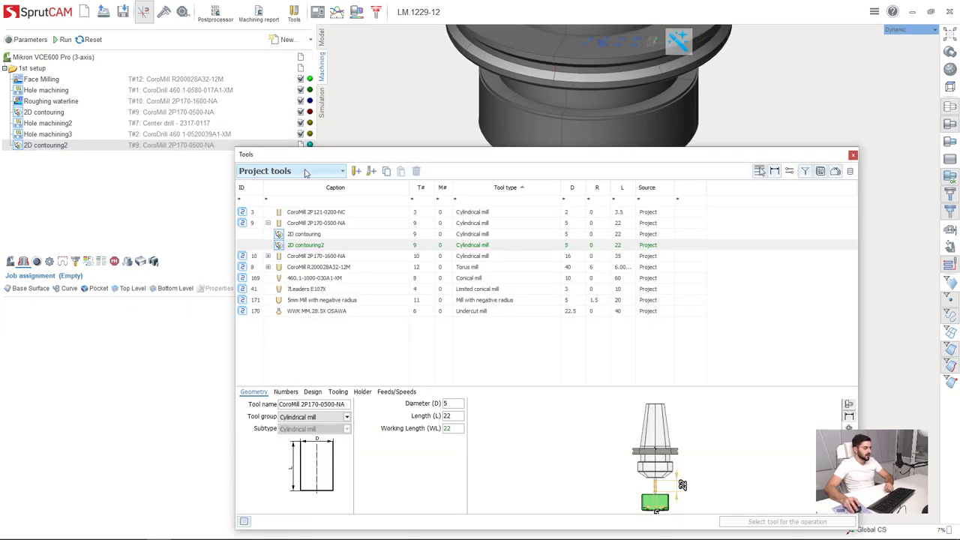
{"action": "left_click", "coordinate": [337, 255]}
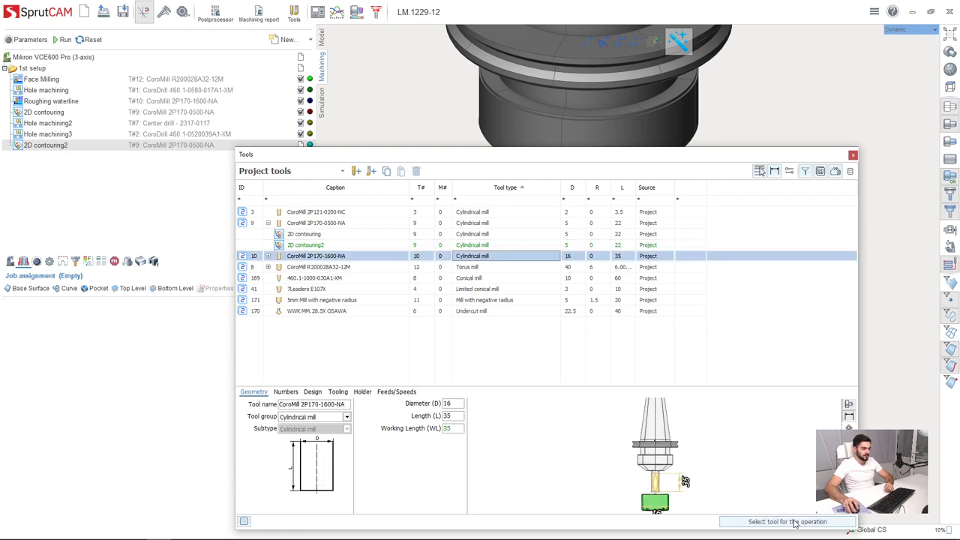
{"action": "left_click", "coordinate": [786, 522]}
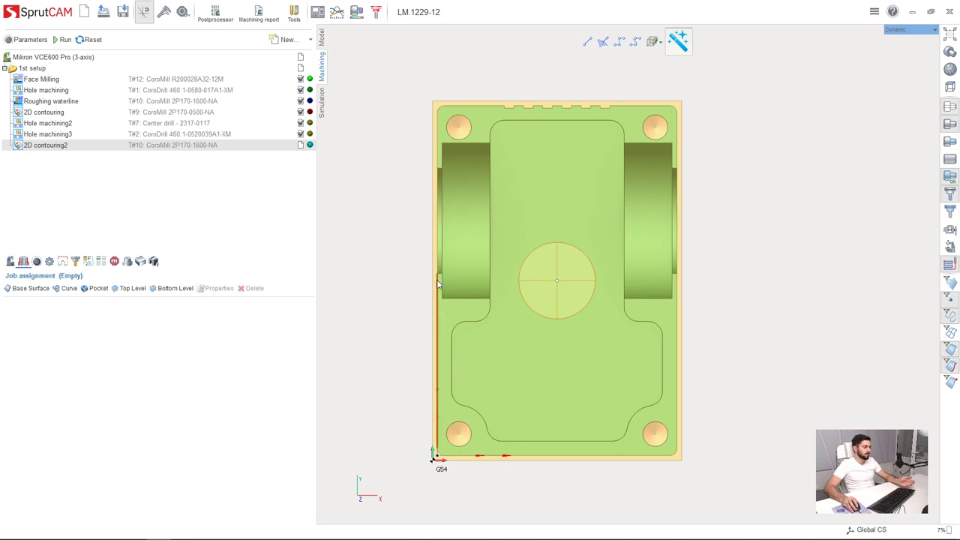
{"action": "mouse_move", "coordinate": [438, 339]}
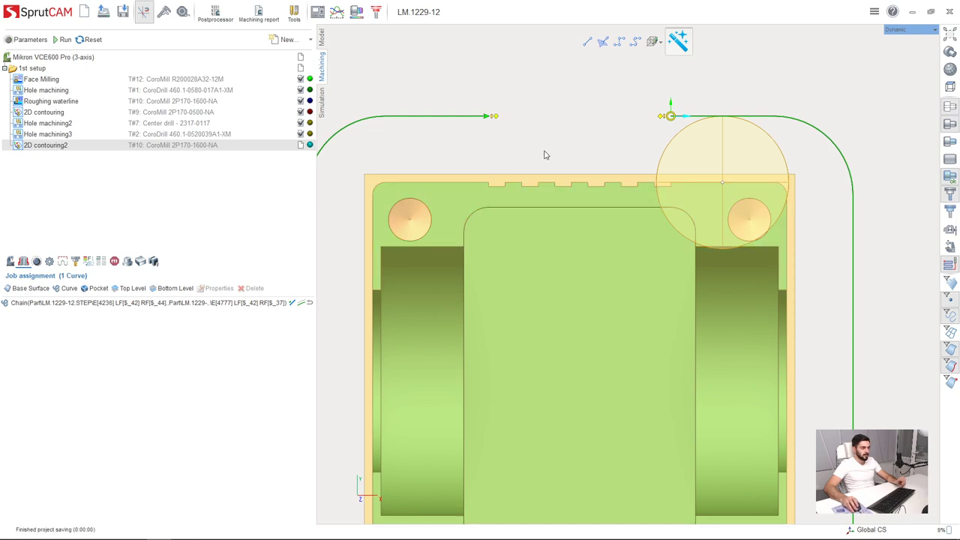
{"action": "mouse_move", "coordinate": [616, 158]}
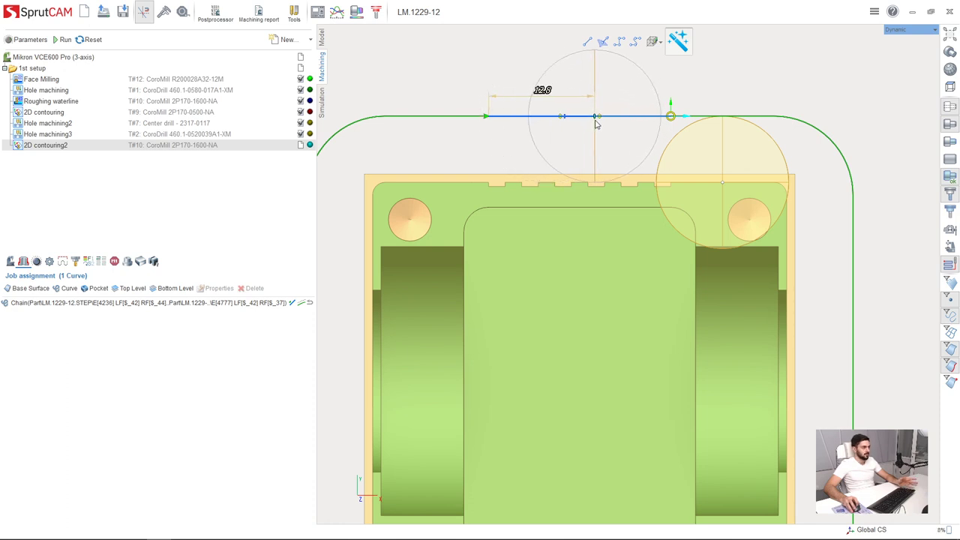
Add two straight extension segments at the contour start and stretch them along the edge.
{"action": "left_click", "coordinate": [654, 42]}
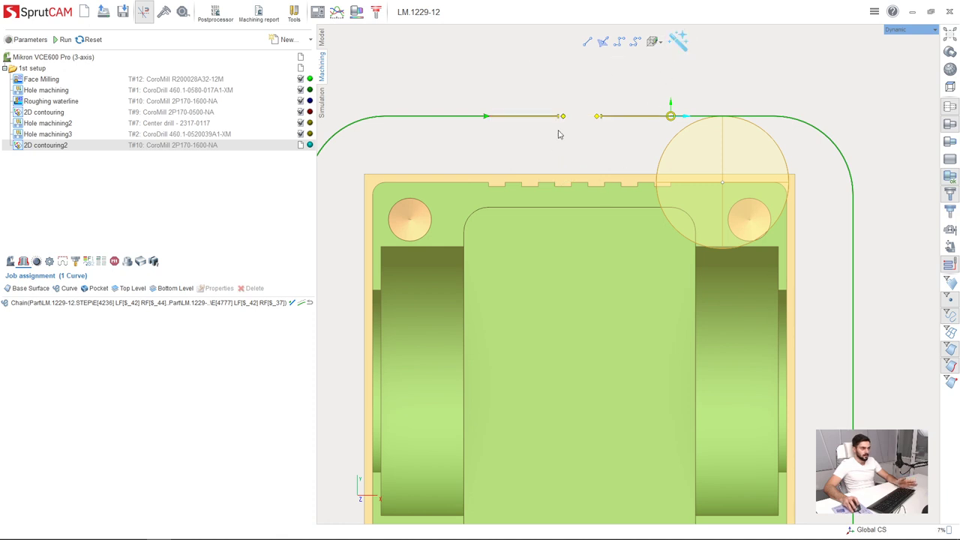
{"action": "mouse_move", "coordinate": [677, 42]}
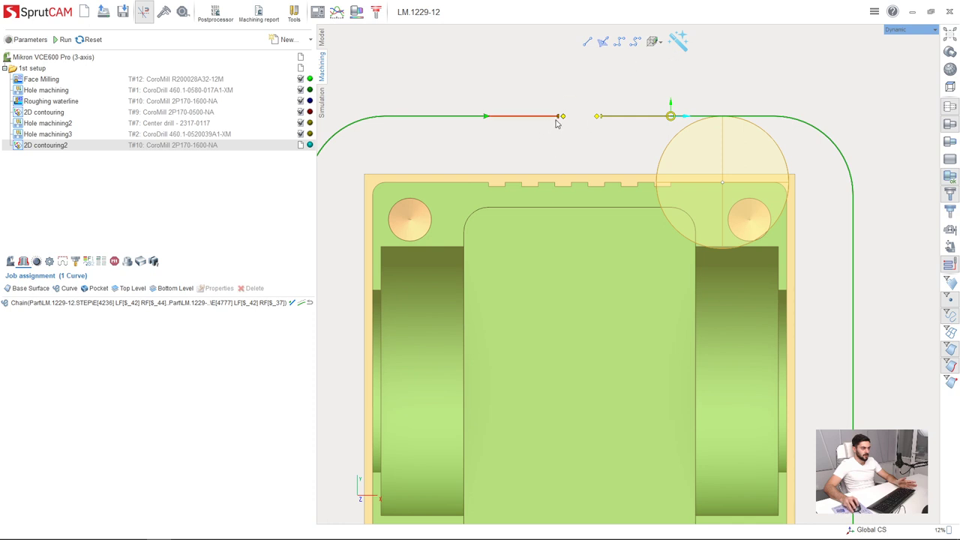
{"action": "left_click", "coordinate": [554, 117]}
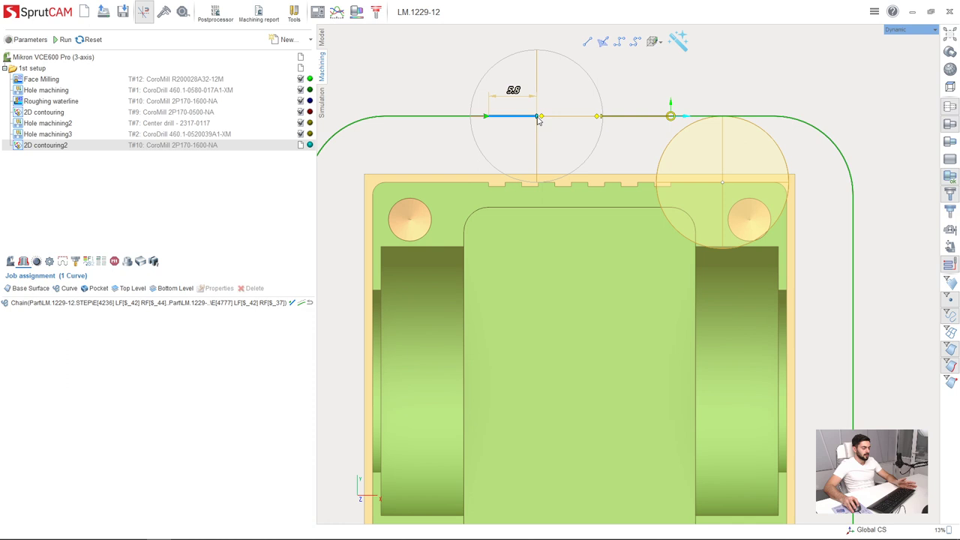
{"action": "left_click", "coordinate": [678, 42]}
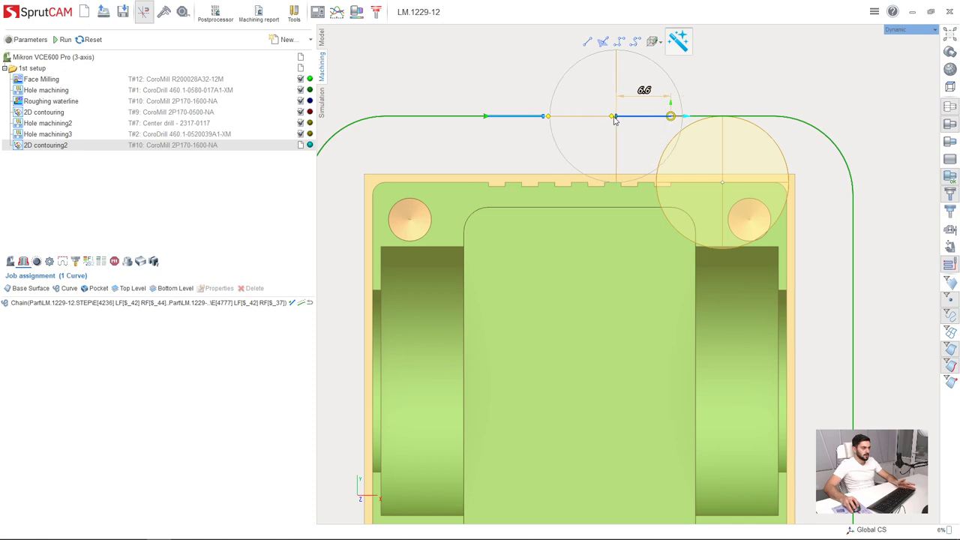
{"action": "left_click_drag", "start_coordinate": [614, 117], "coordinate": [562, 117]}
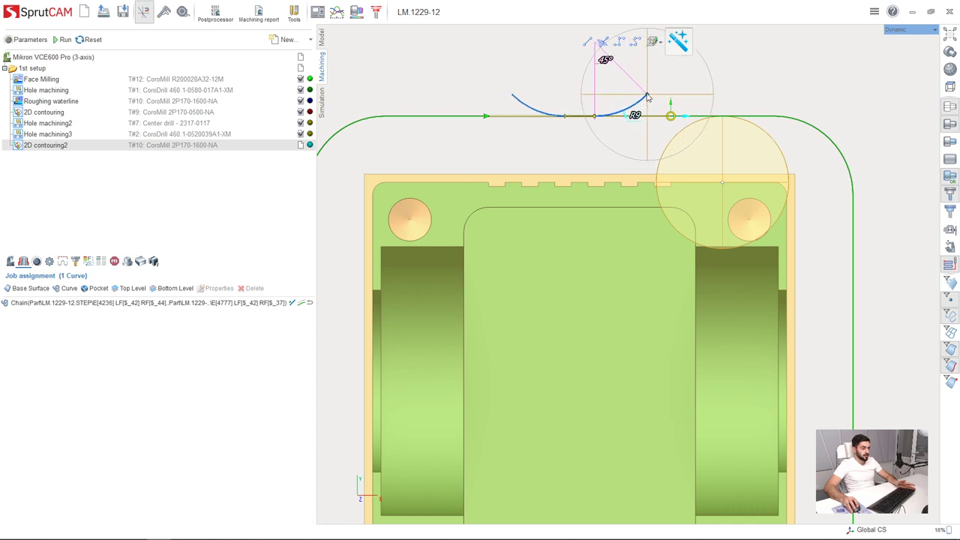
Add a tangent lead-in arc at the contour start, reaching the strategy page with -32 mm bottom level.
{"action": "scroll", "scroll_direction": "down", "scroll_amount": 3}
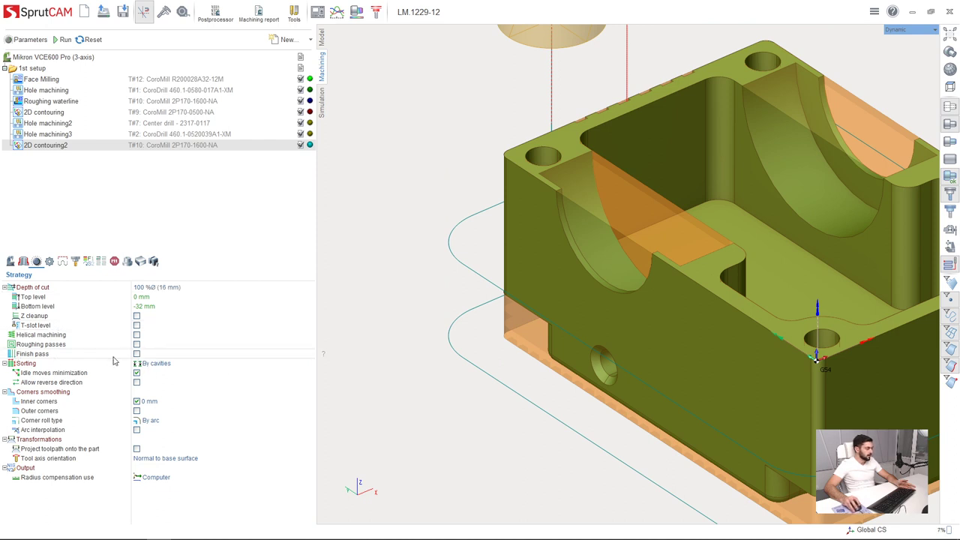
Enable a 0.3 mm finish pass at the bottom level only and recalculate the toolpath.
{"action": "left_click", "coordinate": [136, 354]}
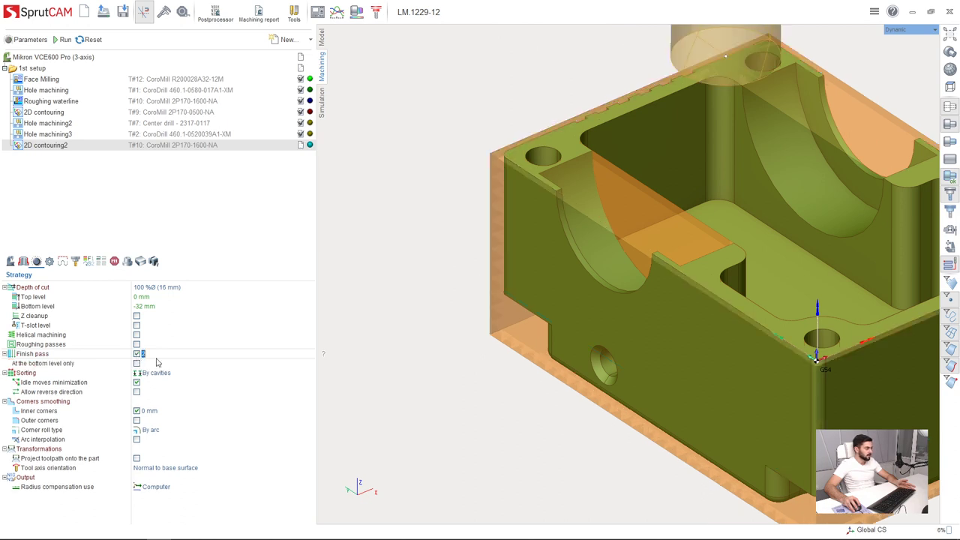
{"action": "mouse_move", "coordinate": [147, 327]}
{"action": "type", "text": "0.3"}
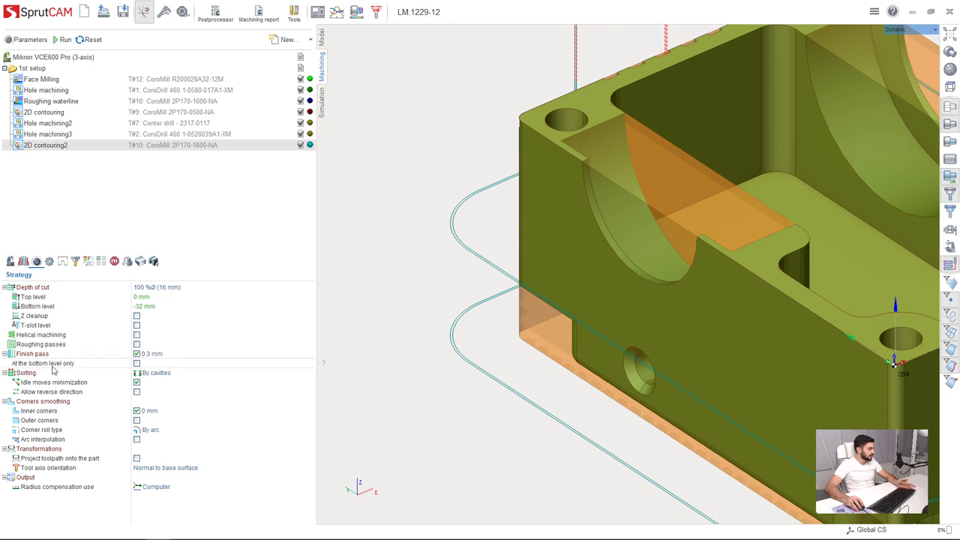
{"action": "mouse_move", "coordinate": [461, 259]}
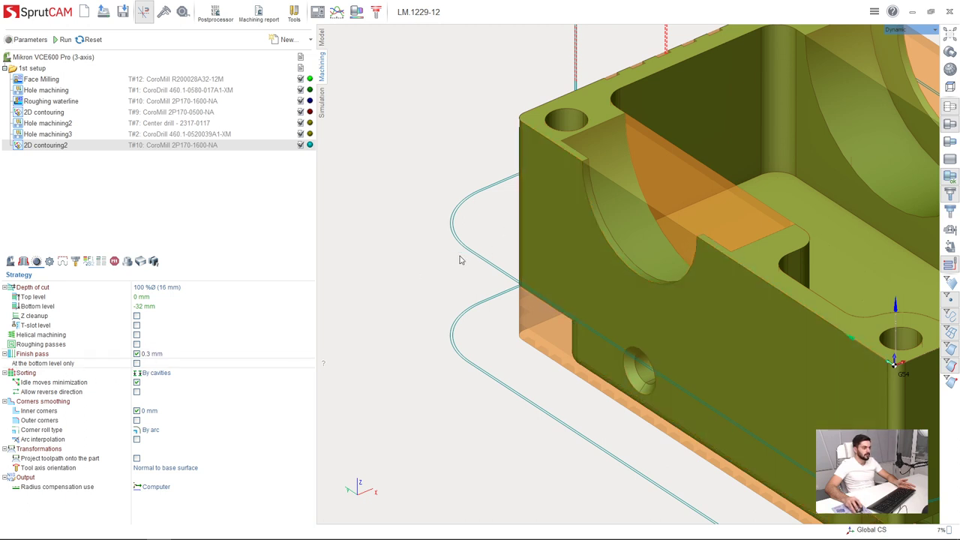
{"action": "mouse_move", "coordinate": [437, 285]}
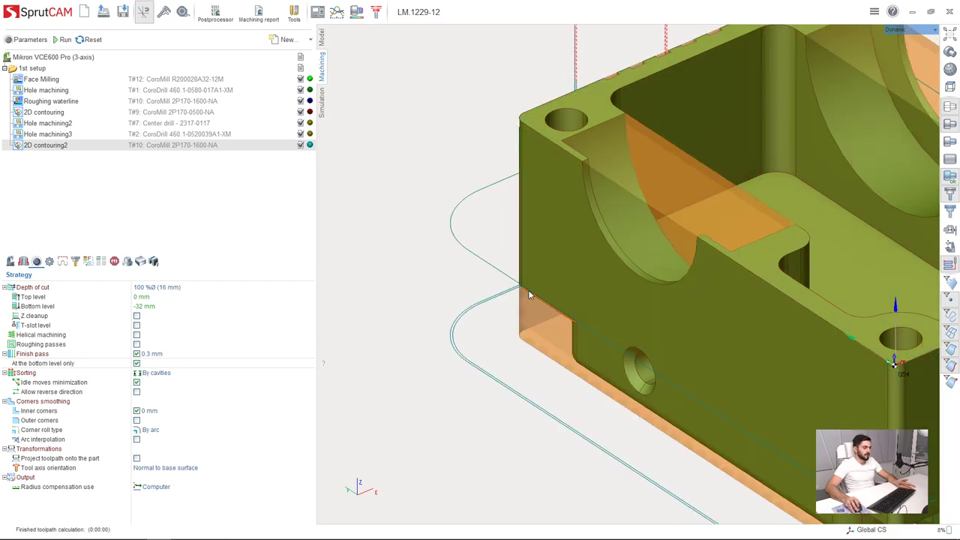
{"action": "scroll", "scroll_direction": "up", "scroll_amount": 3}
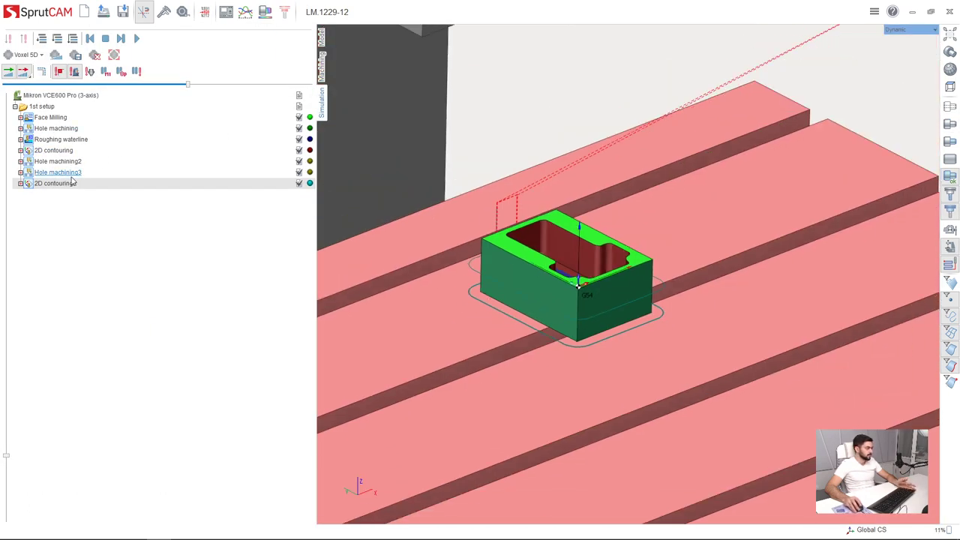
Start the machining simulation so the spindle cuts the part on the table.
{"action": "left_click", "coordinate": [136, 39]}
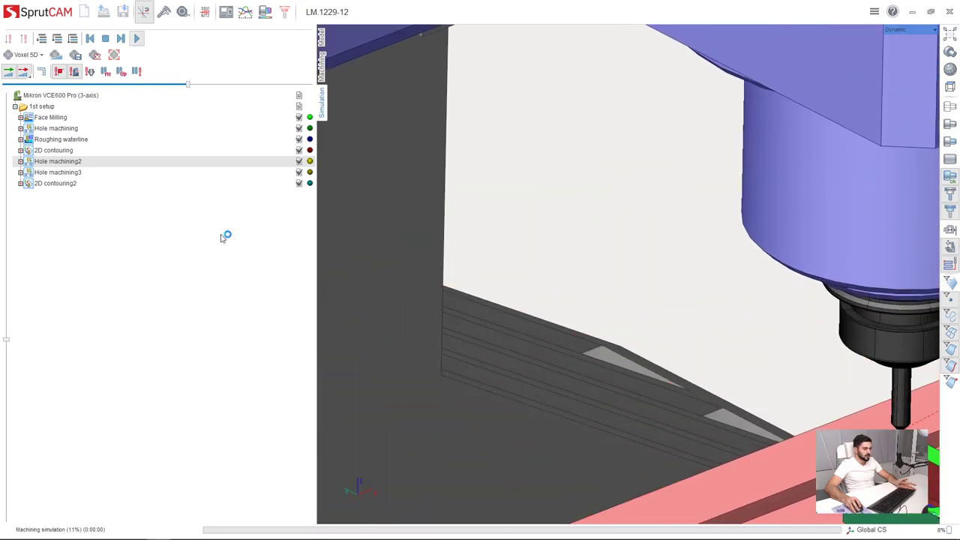
{"action": "left_click", "coordinate": [137, 39]}
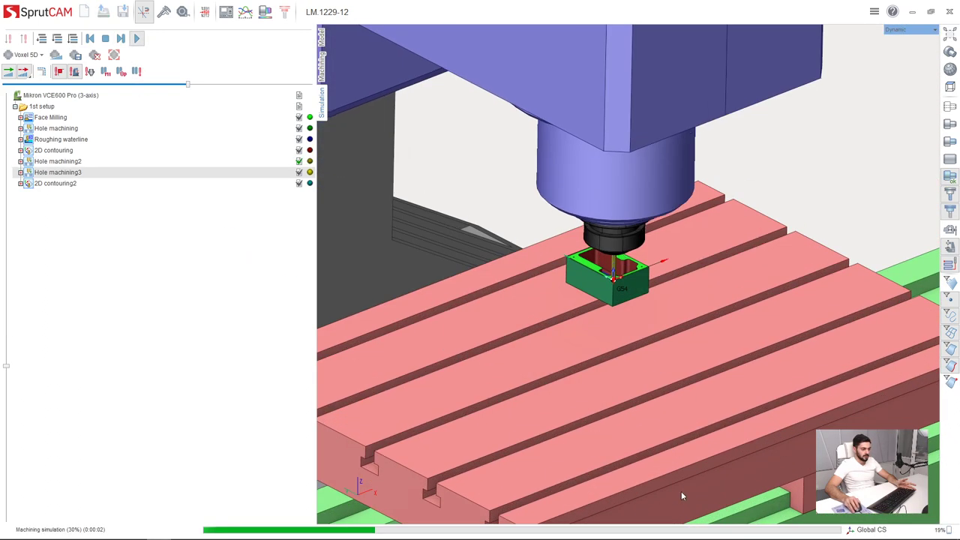